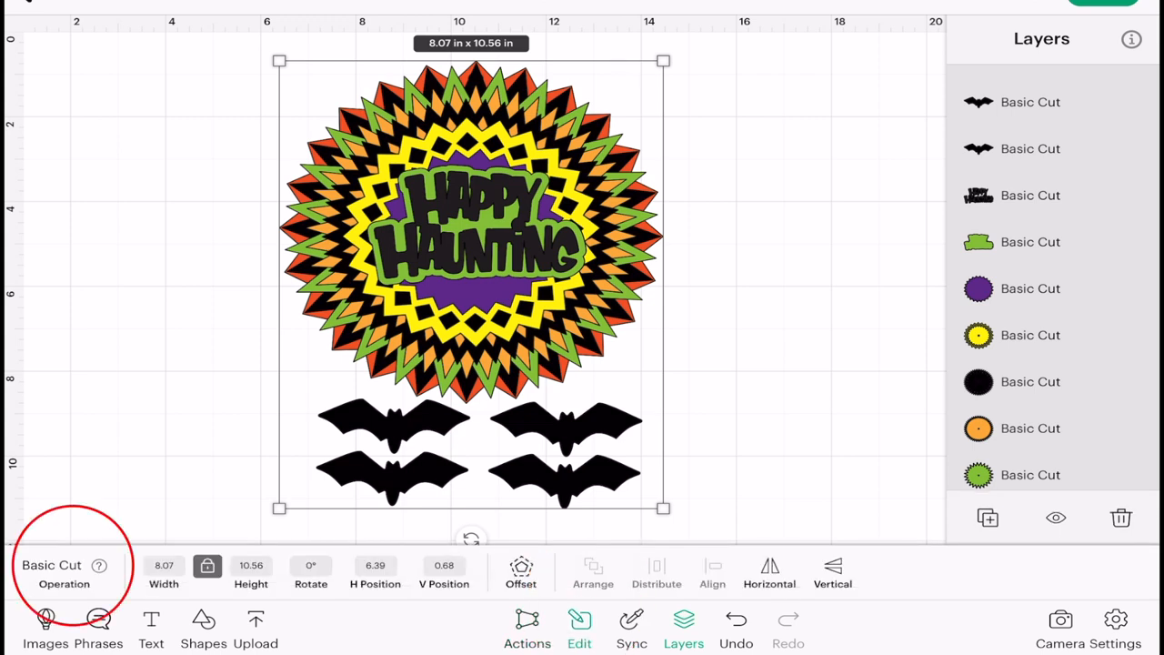
Apply one light green material color to all mandala and bat layers.
left_click(64, 565)
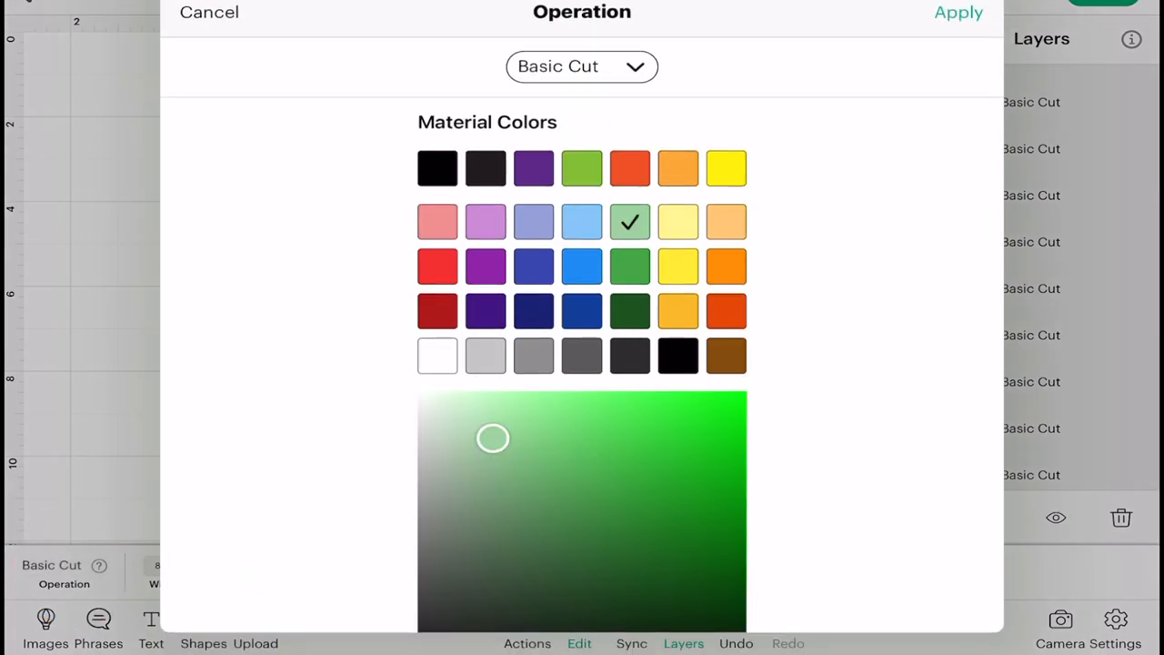
left_click(958, 12)
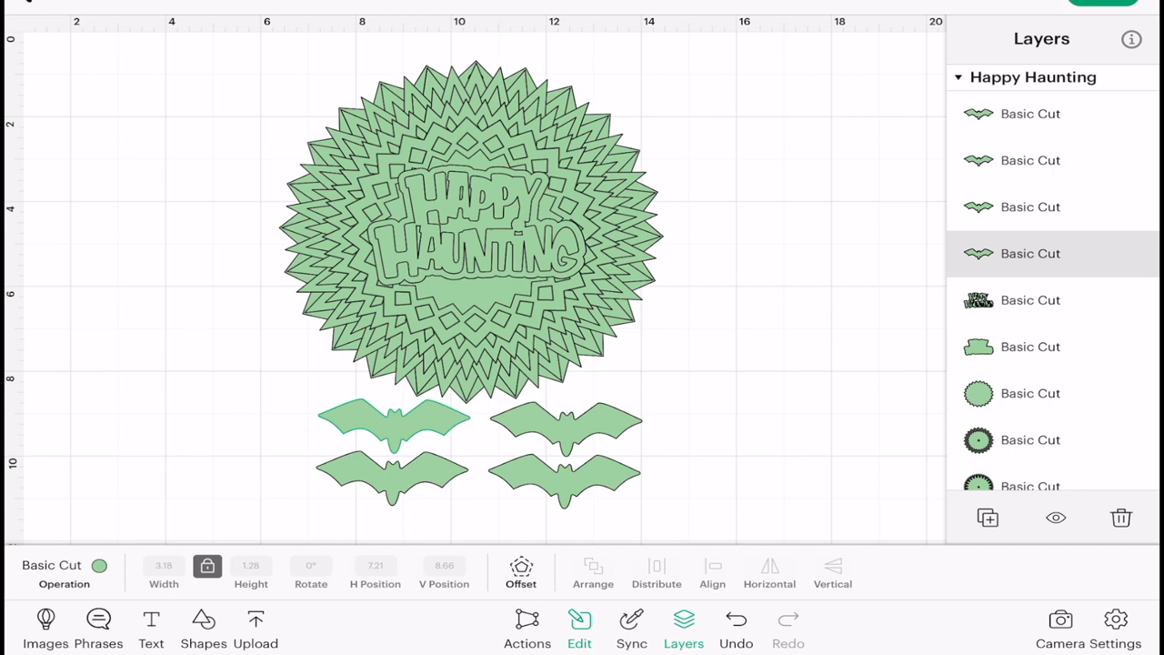
Give the top-left bat layer a vivid bright green.
left_click(64, 569)
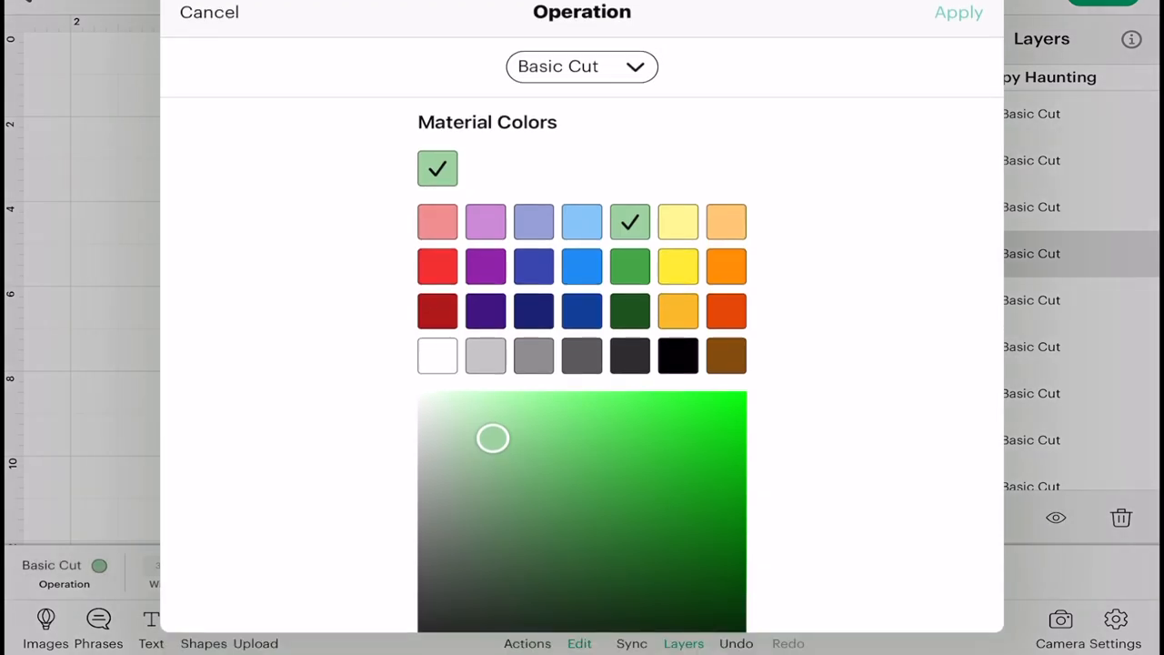
left_click_drag(493, 439, 715, 422)
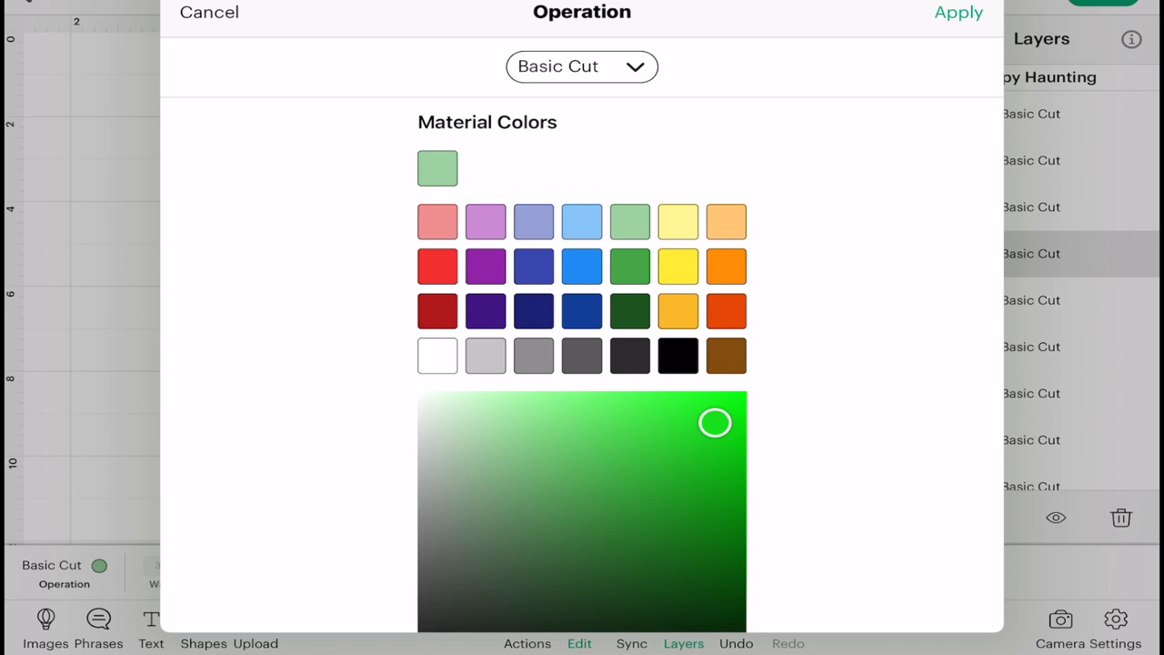
left_click(958, 11)
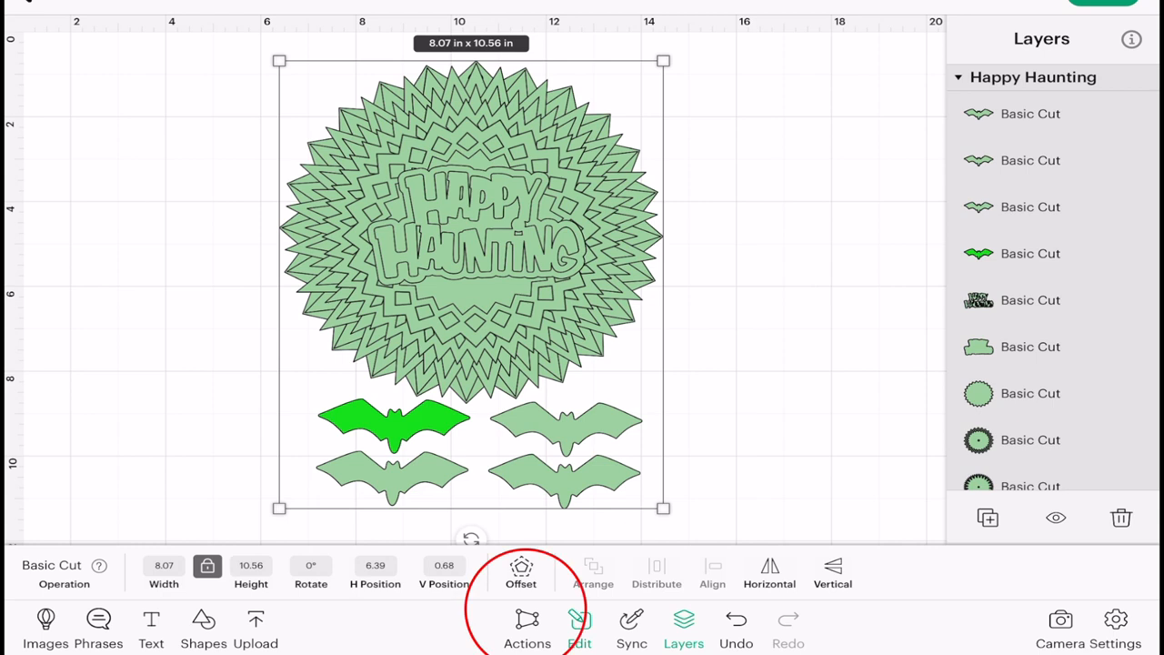
Select the top-right bat layer and color it purple.
left_click(528, 628)
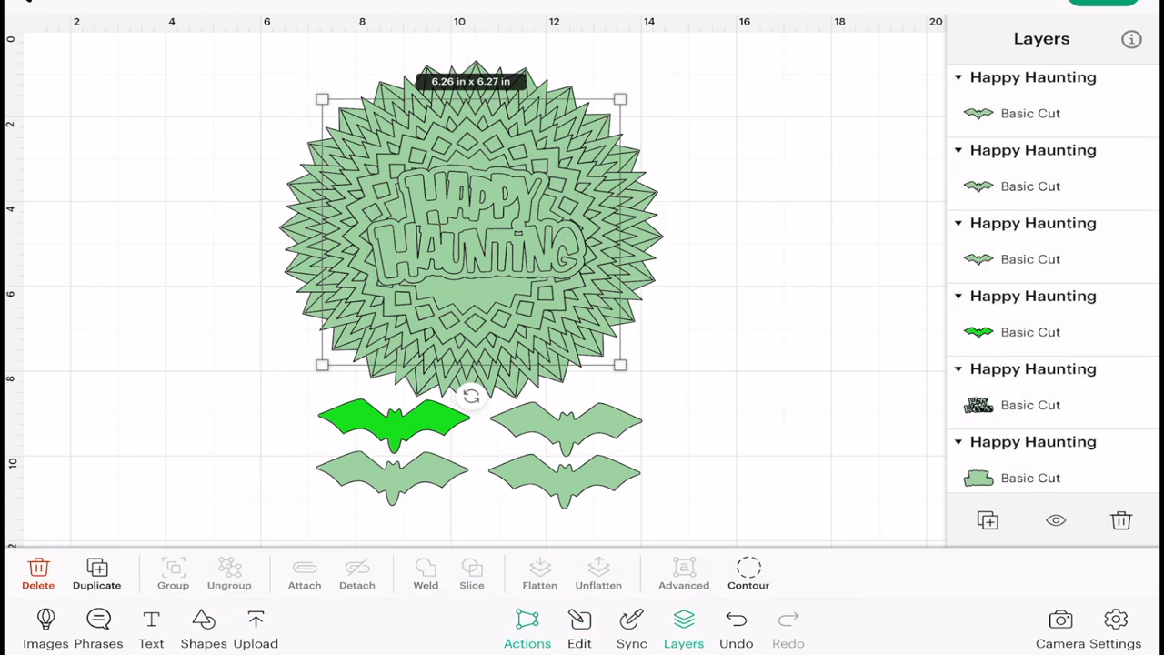
left_click_drag(620, 365, 658, 398)
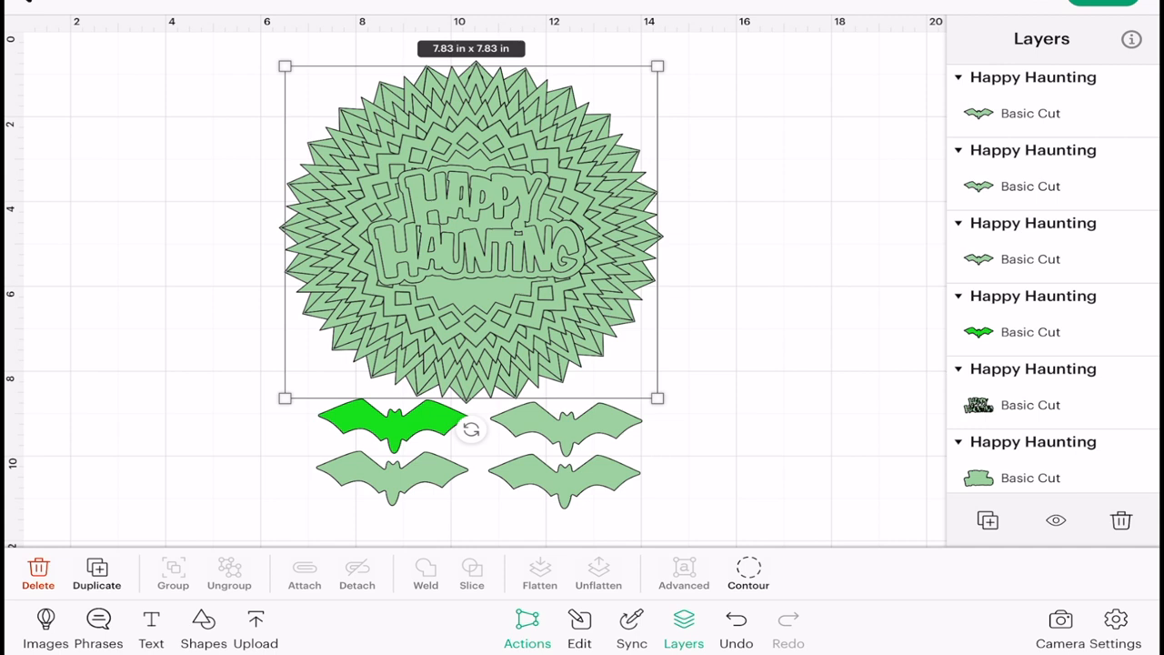
left_click(564, 427)
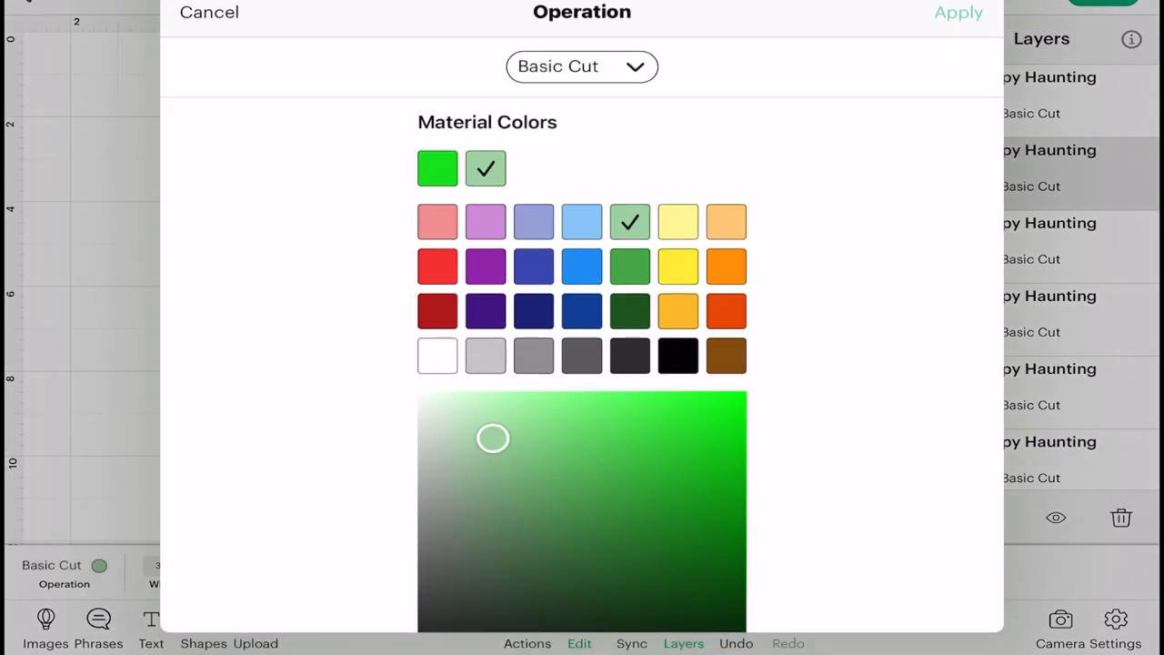
left_click(486, 266)
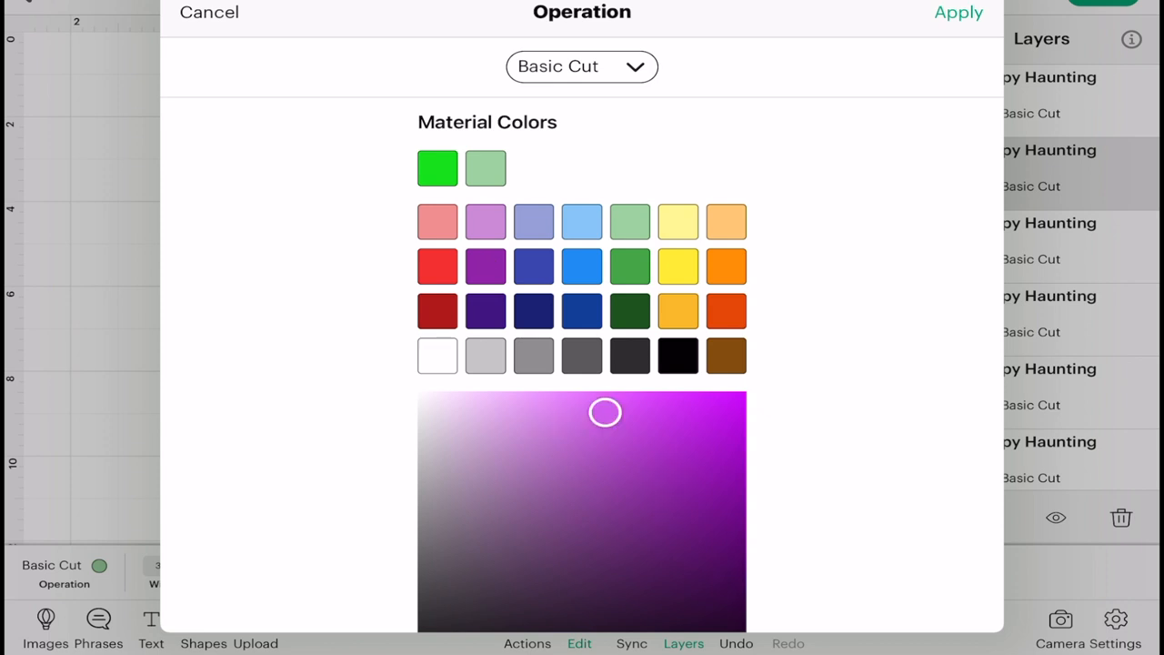
left_click(958, 12)
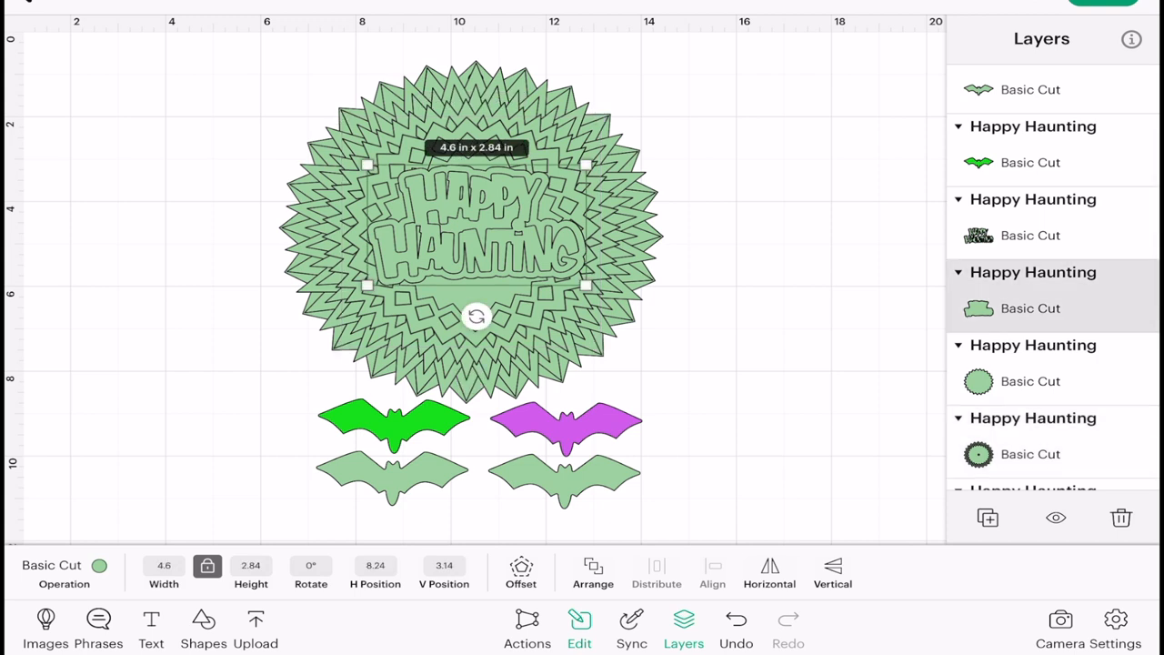
Recolor the title lettering backing tan, then select the next layer.
left_click(64, 573)
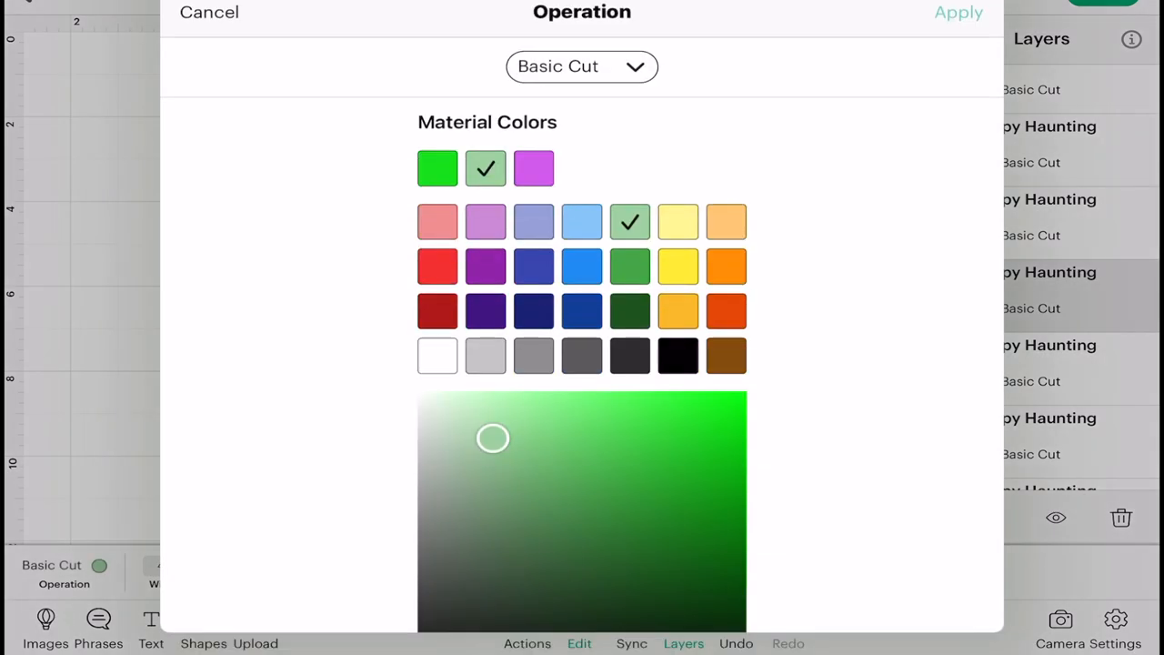
left_click(678, 311)
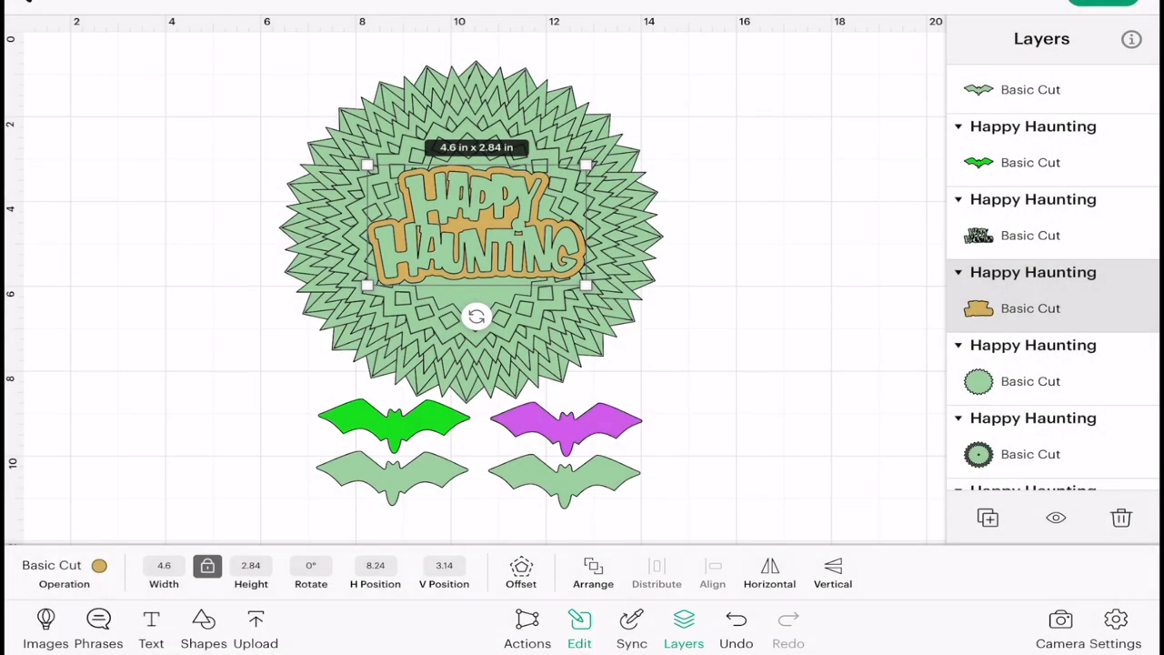
left_click(99, 565)
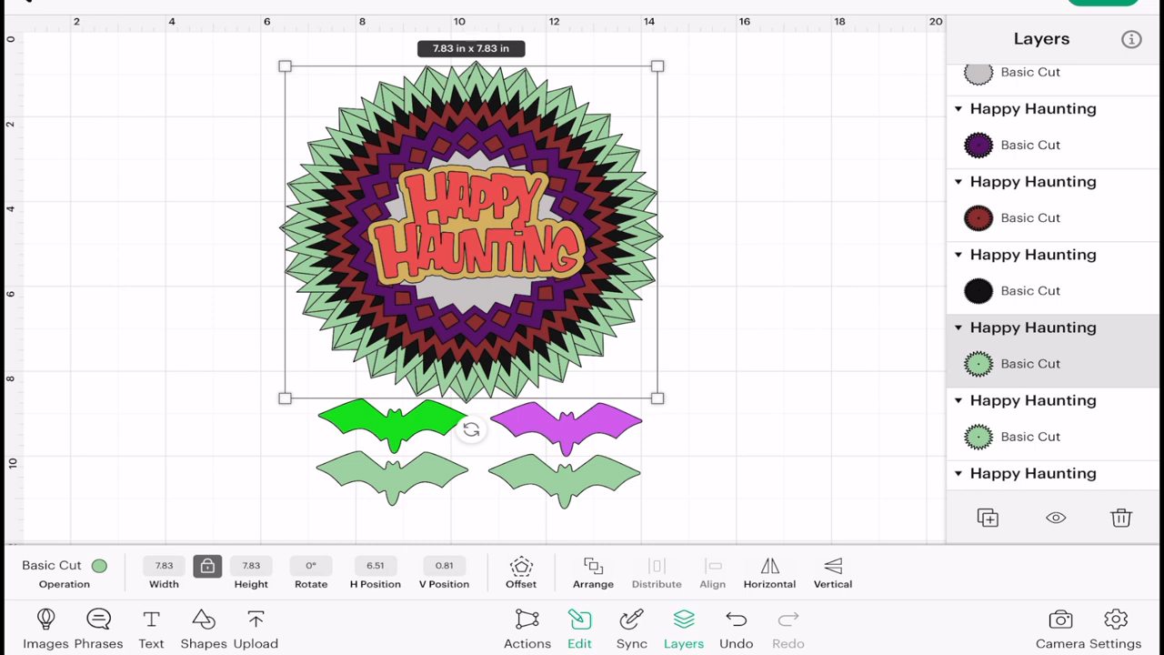
Color the outer pointed mandala layer light lavender (#D5B1EA).
left_click(52, 573)
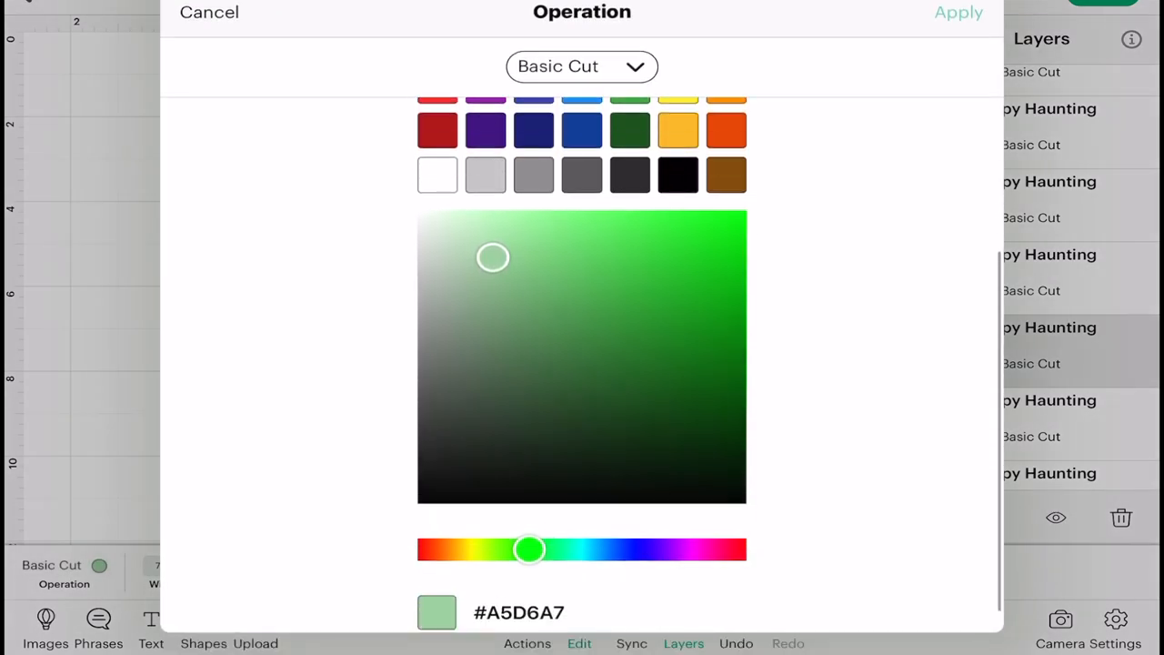
left_click_drag(529, 548, 667, 521)
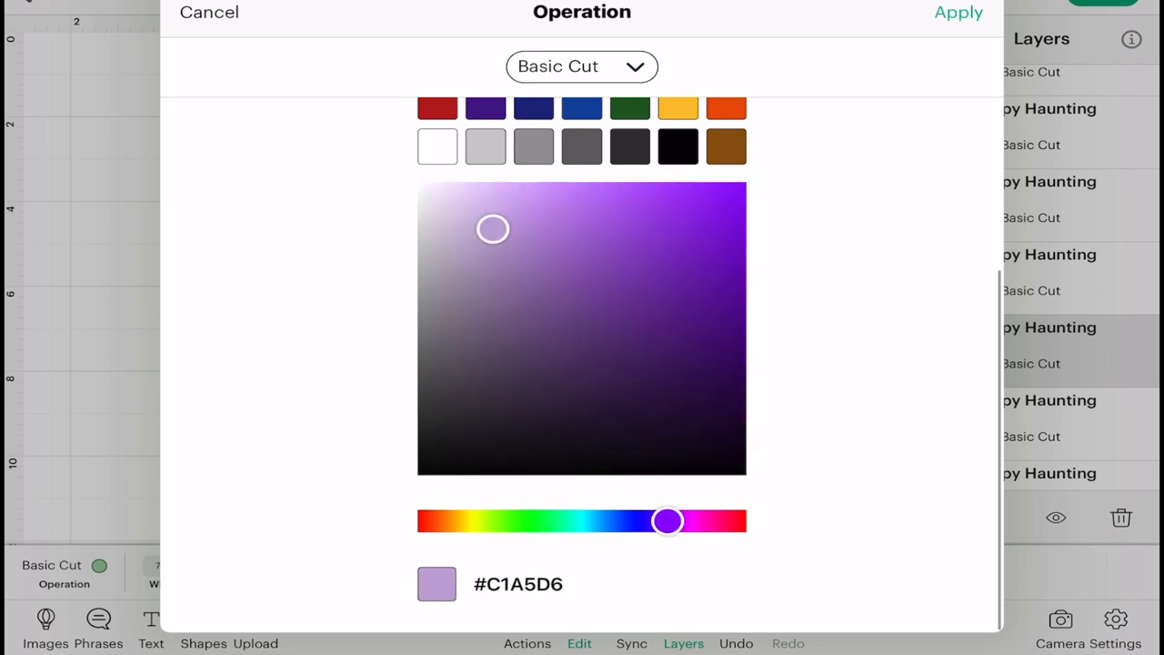
scroll("down", 3)
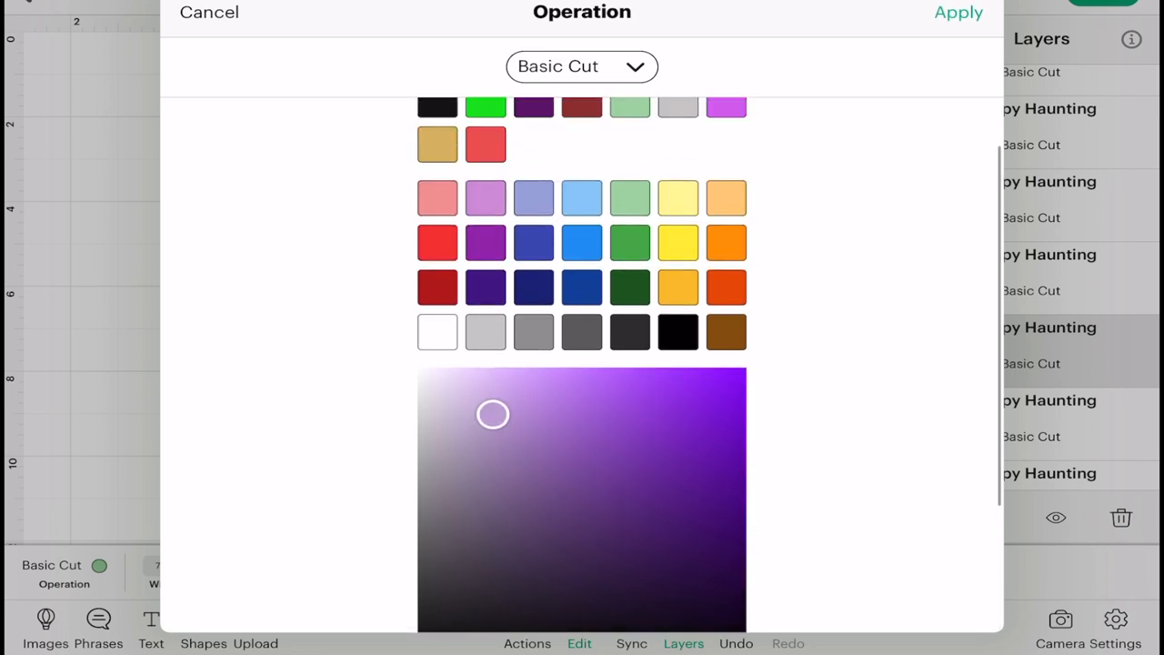
left_click(630, 168)
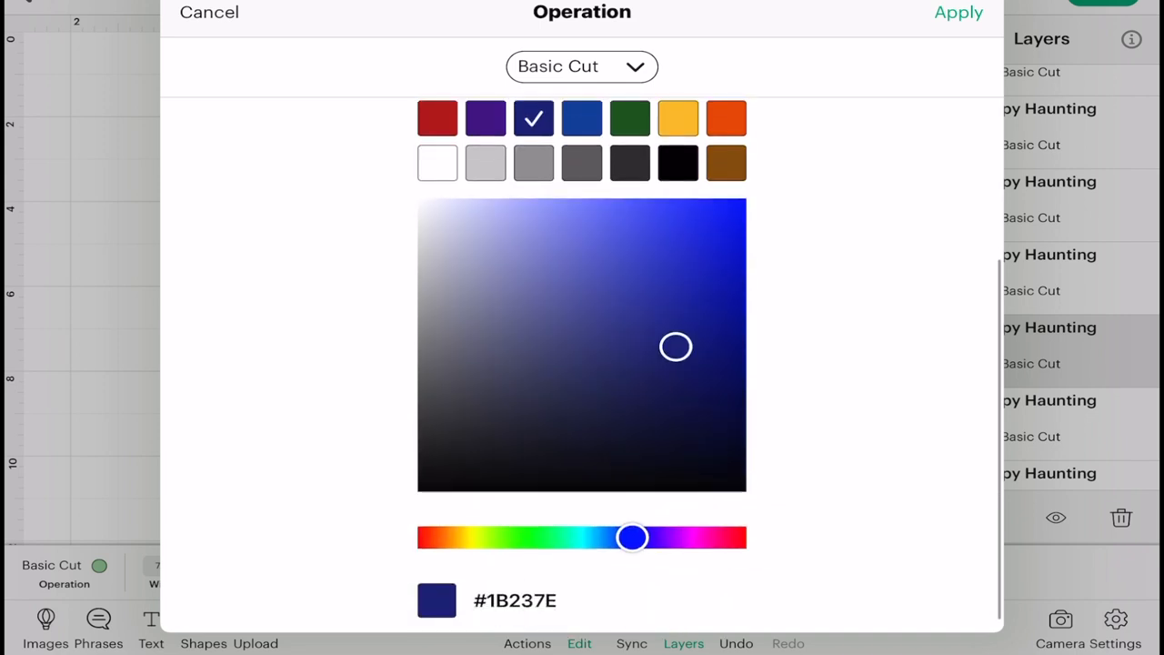
left_click_drag(632, 537, 667, 536)
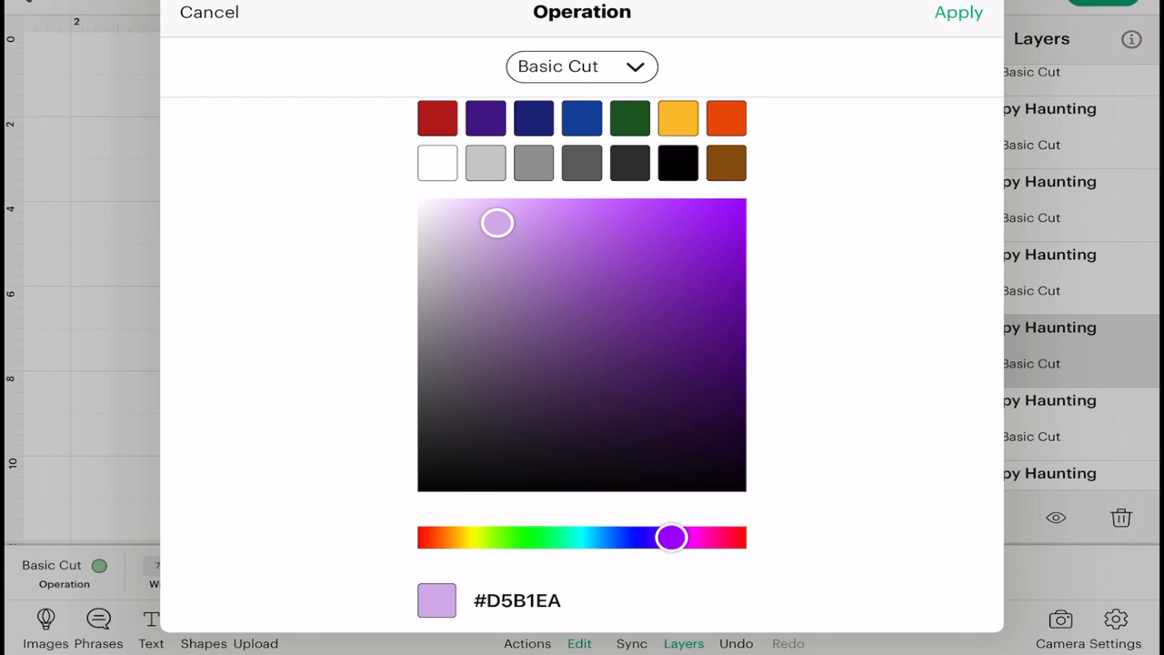
left_click(958, 11)
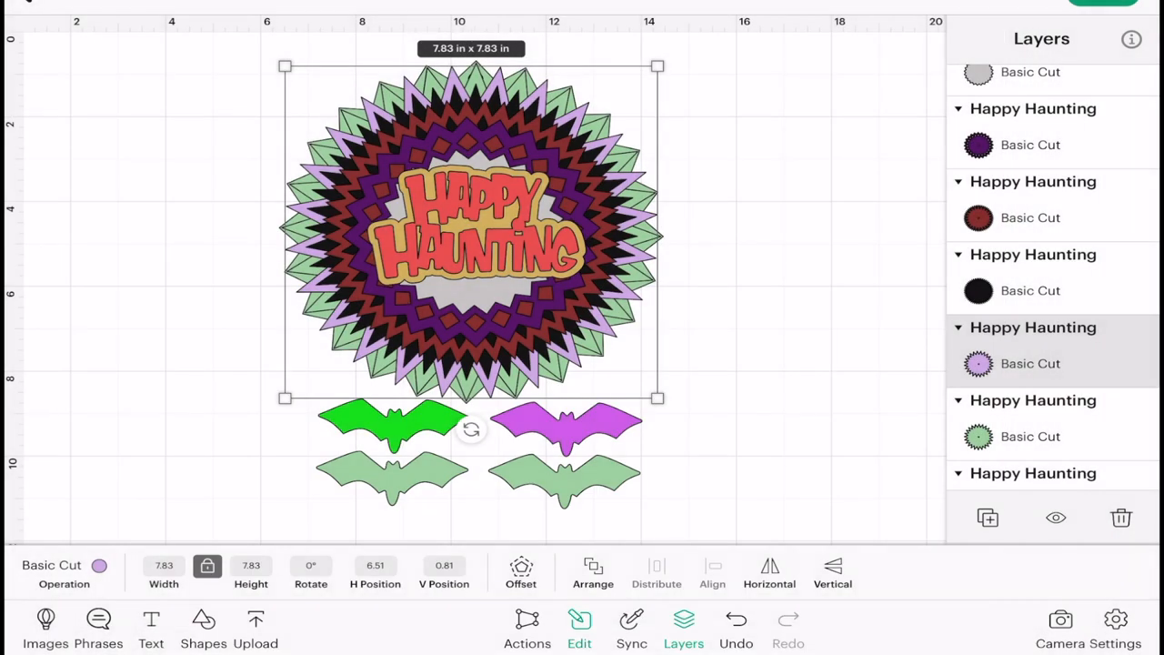